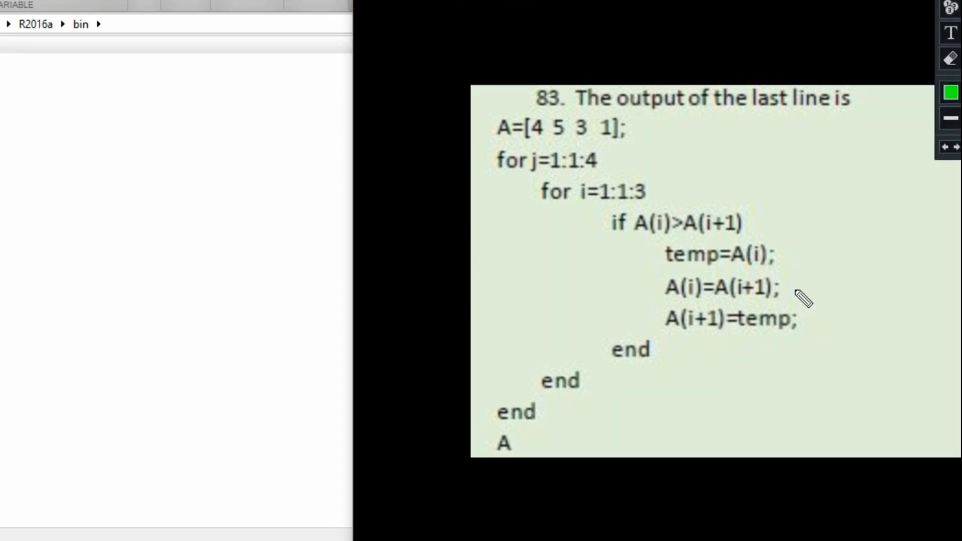
mouse_move(629, 133)
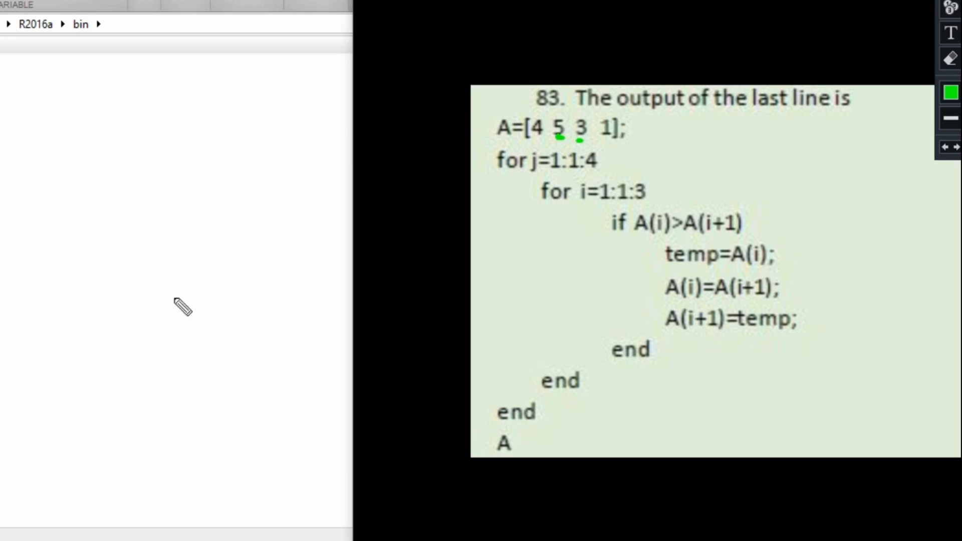
mouse_move(80, 471)
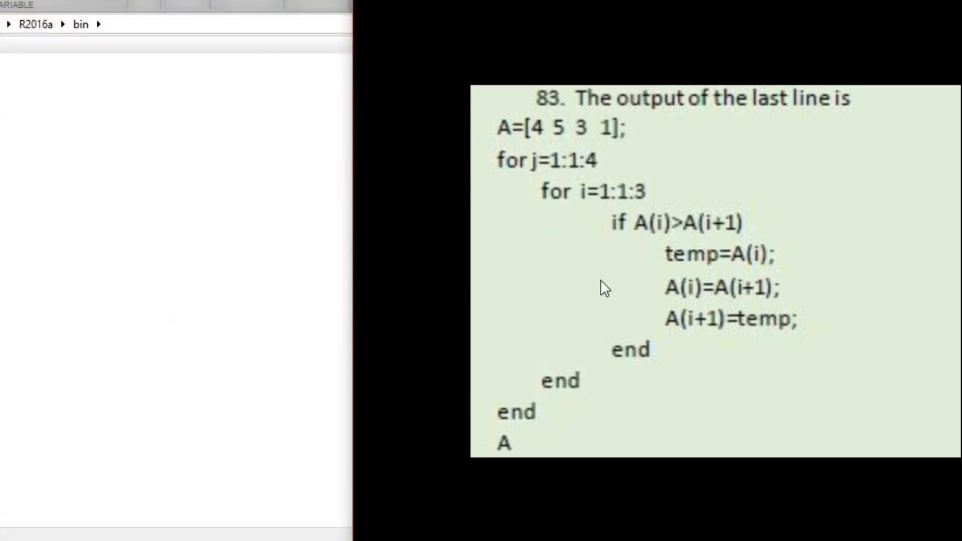
mouse_move(577, 180)
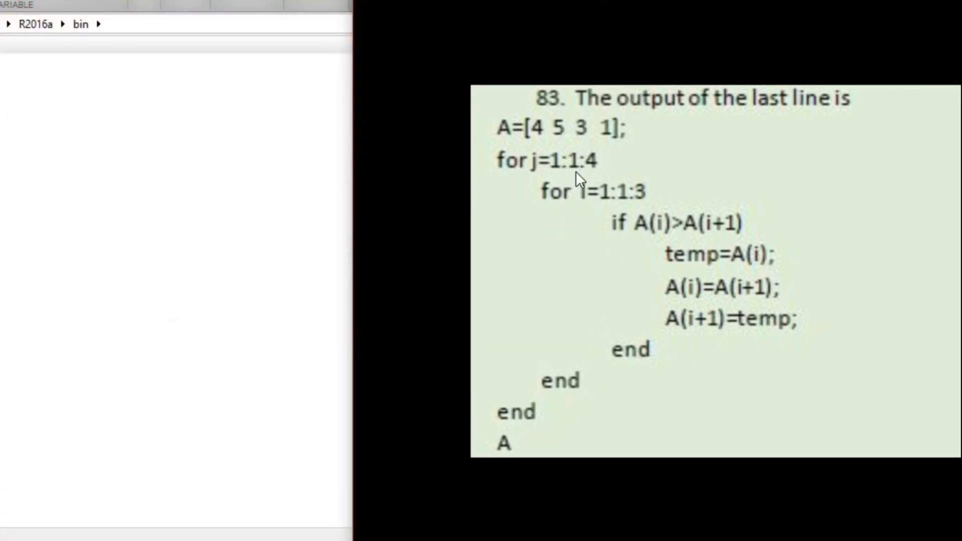
mouse_move(614, 258)
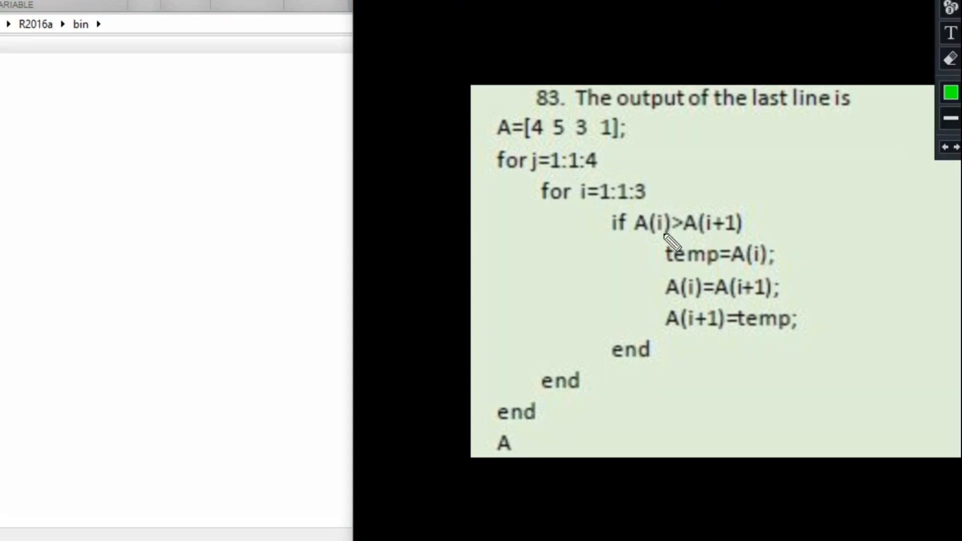
Step: Underline A(i) and A(i+1) in green and circle the three temp/swap statements
left_click_drag(638, 239, 668, 243)
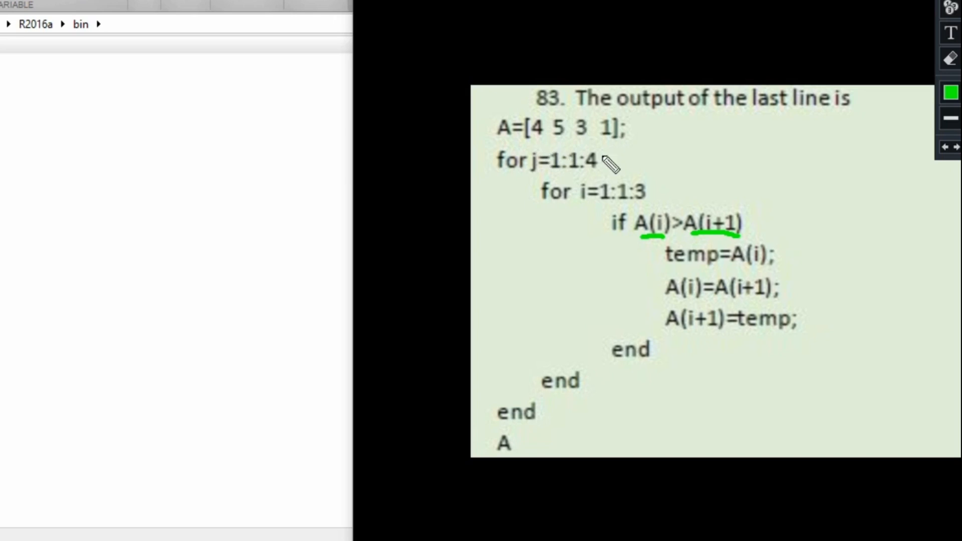
mouse_move(661, 266)
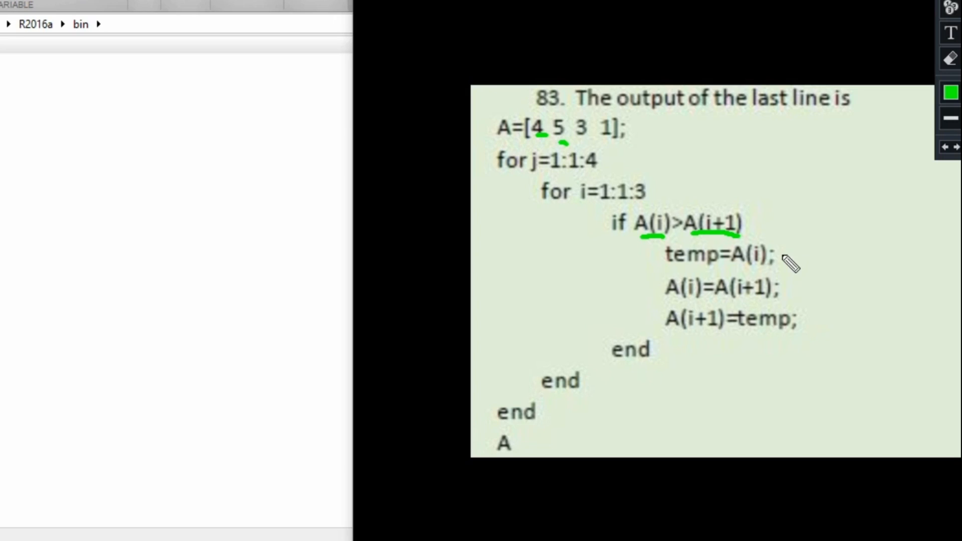
left_click_drag(789, 237, 687, 353)
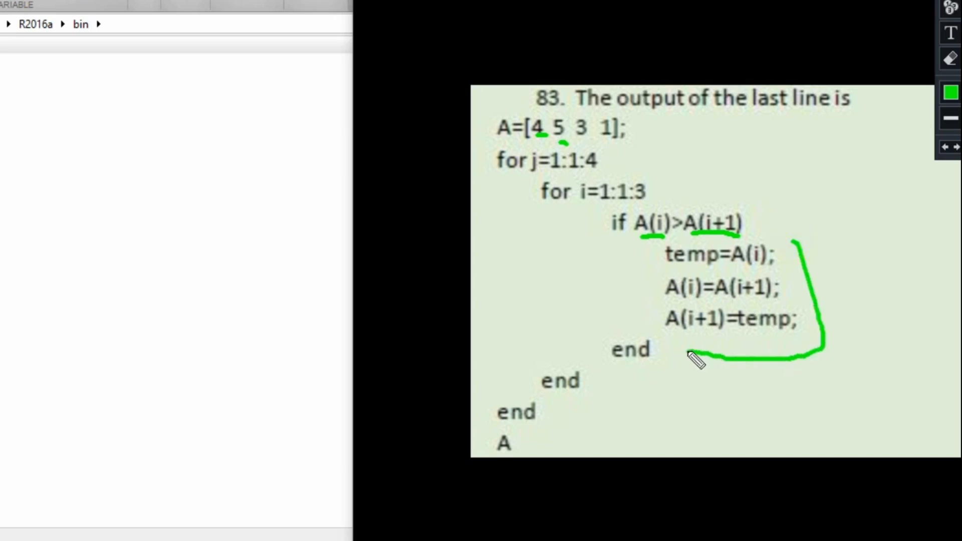
left_click_drag(700, 359, 656, 251)
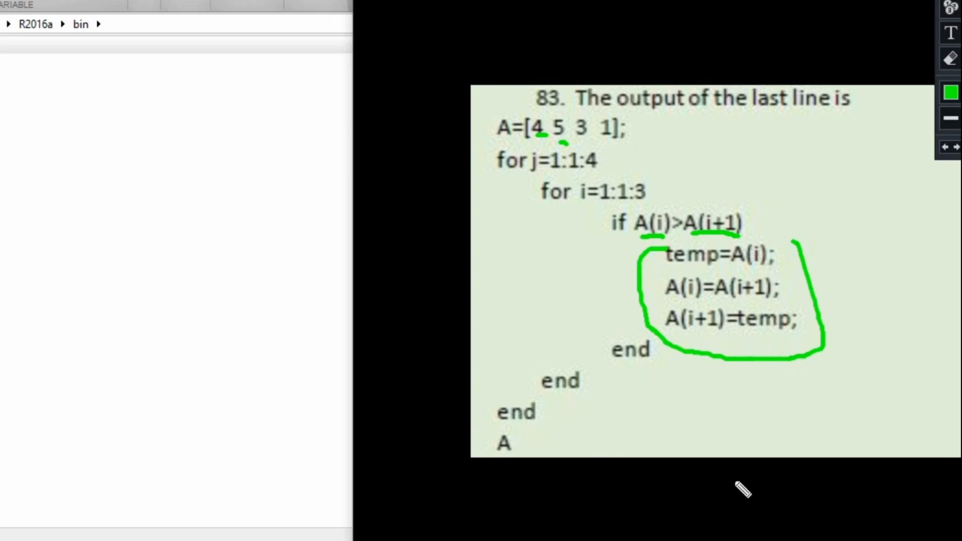
left_click(950, 60)
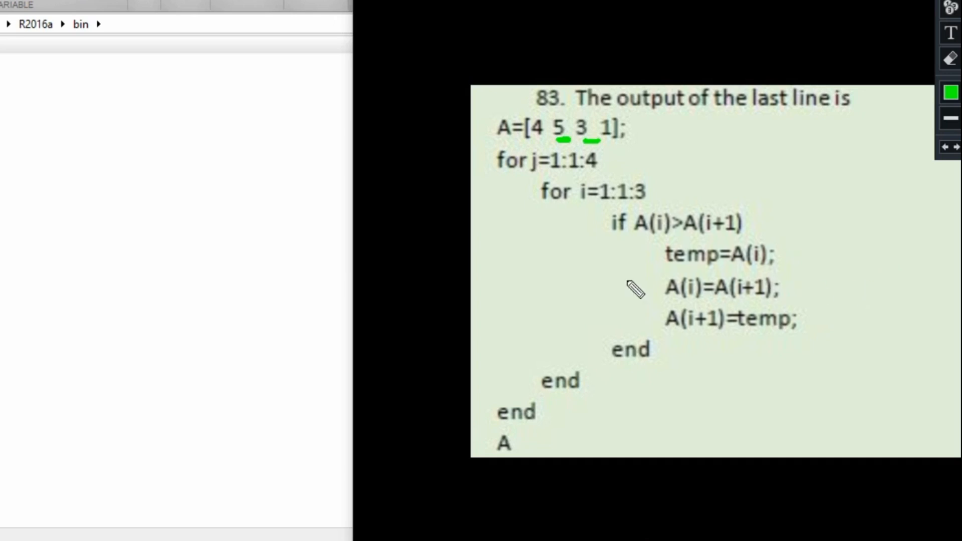
mouse_move(750, 272)
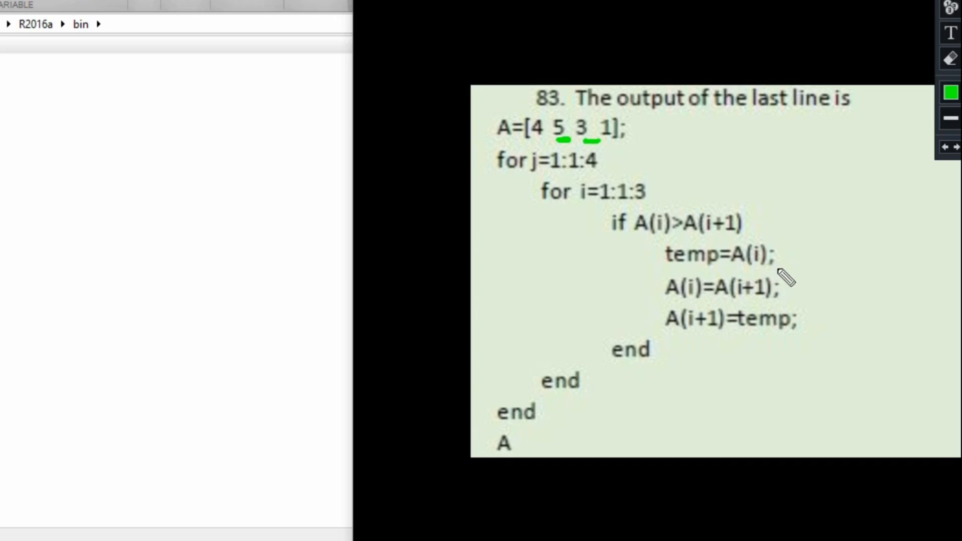
mouse_move(766, 297)
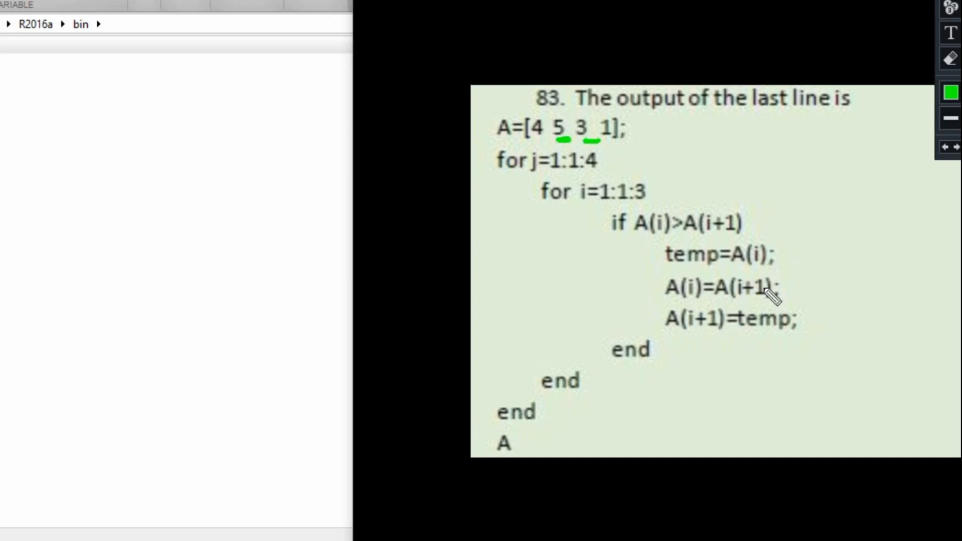
mouse_move(687, 274)
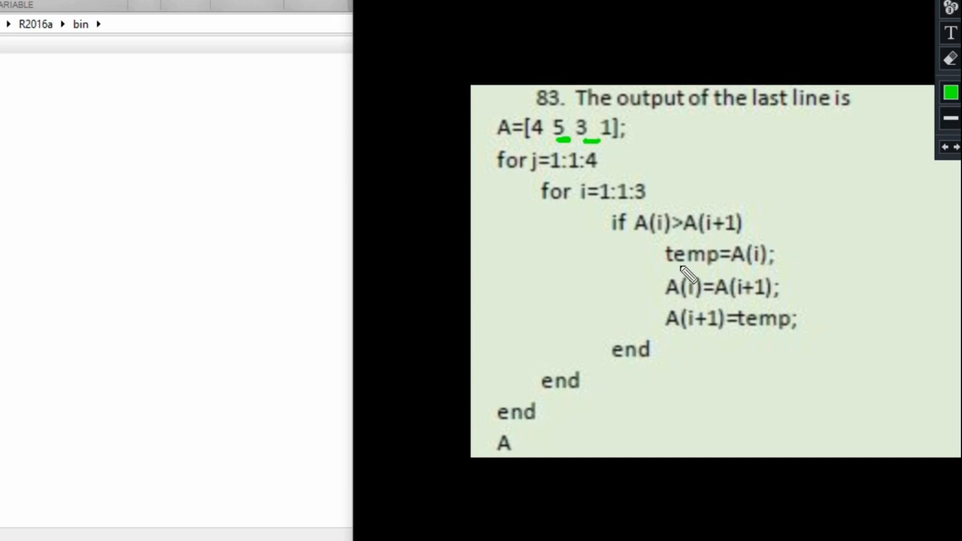
mouse_move(568, 132)
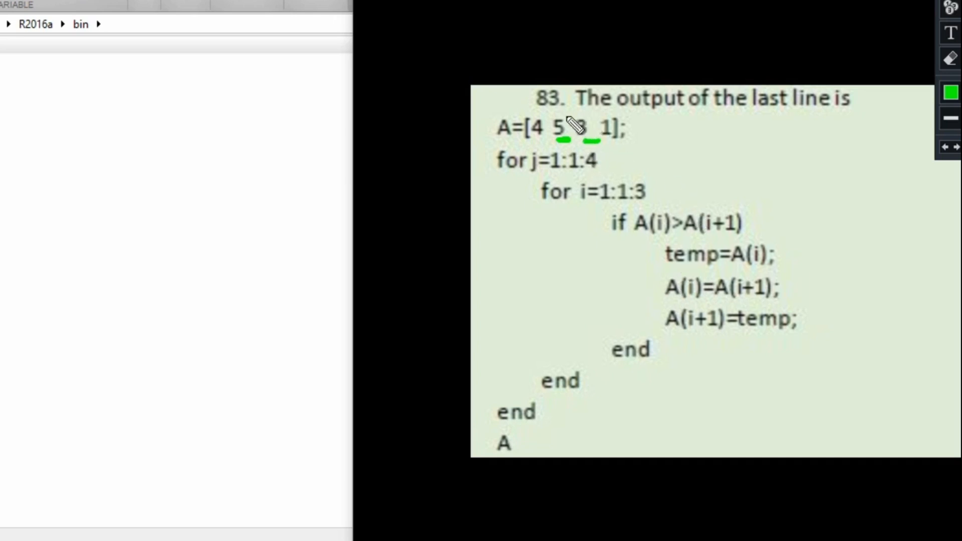
mouse_move(769, 303)
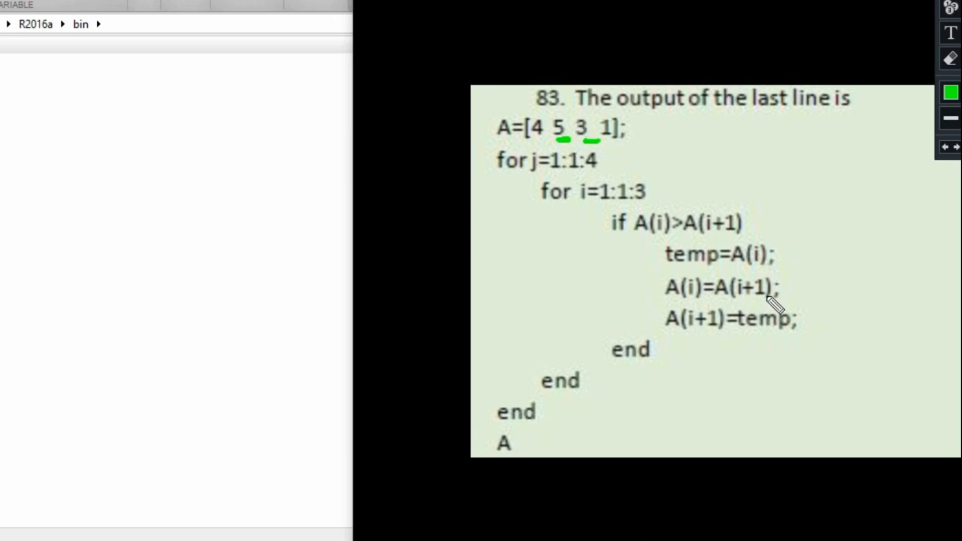
mouse_move(669, 311)
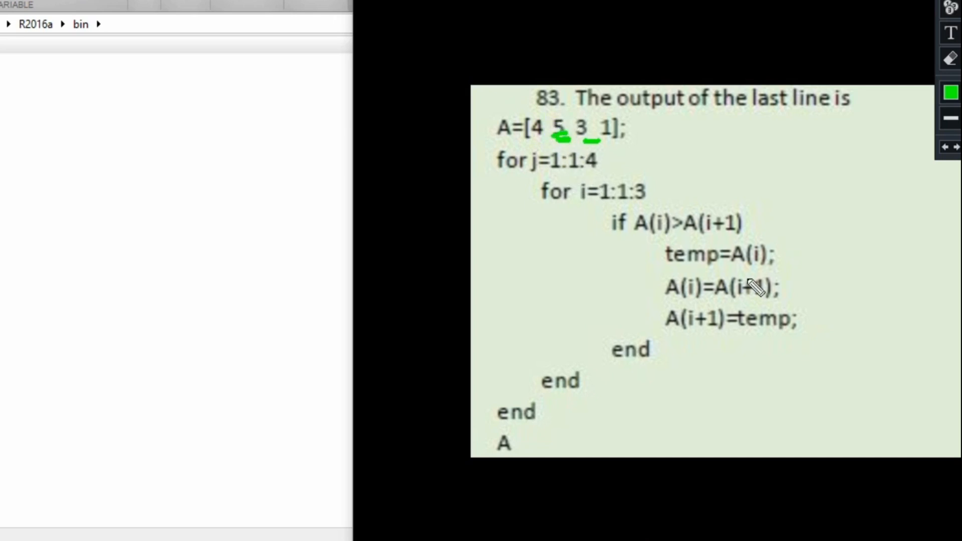
mouse_move(835, 392)
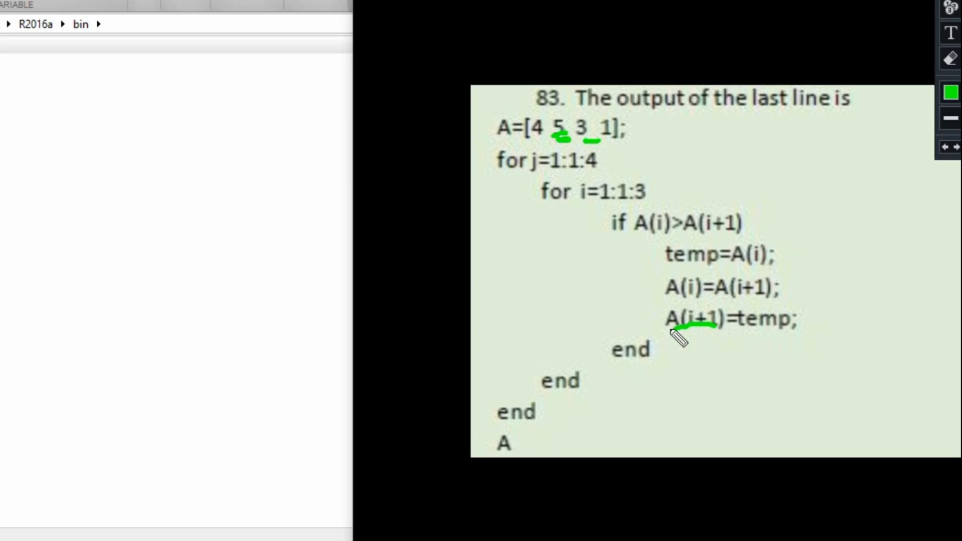
mouse_move(818, 203)
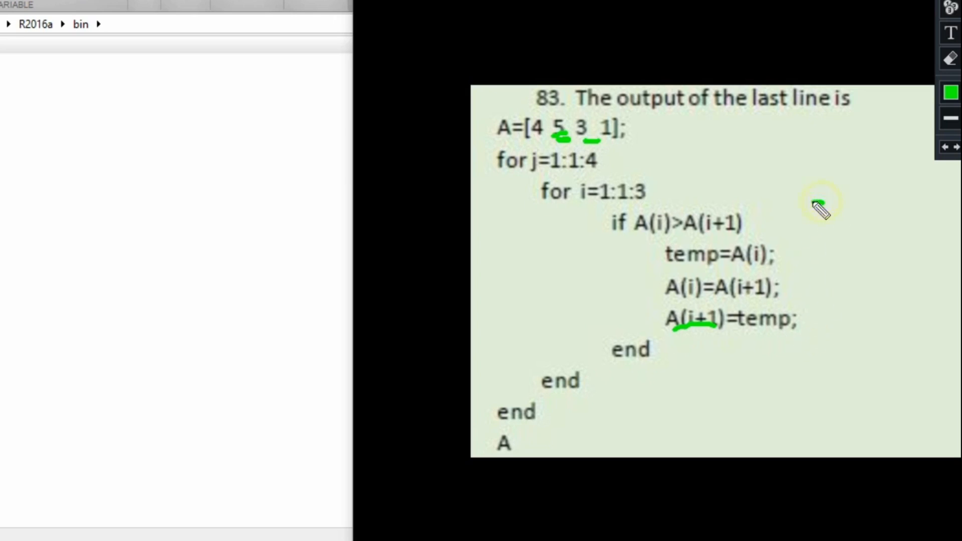
Step: Handwrite the swapped array [4 3 5 1] in green beside the code, then choose red ink
left_click_drag(835, 196, 825, 246)
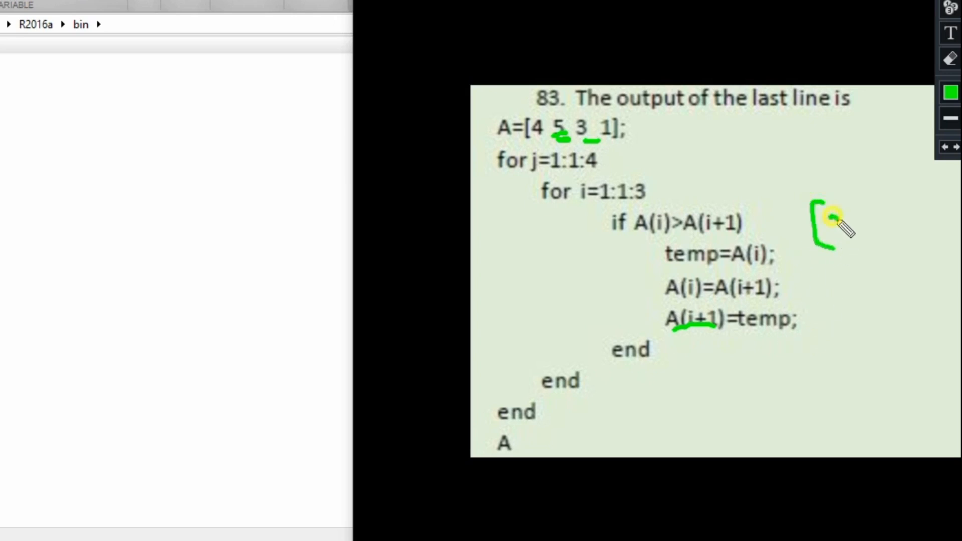
left_click_drag(853, 214, 859, 240)
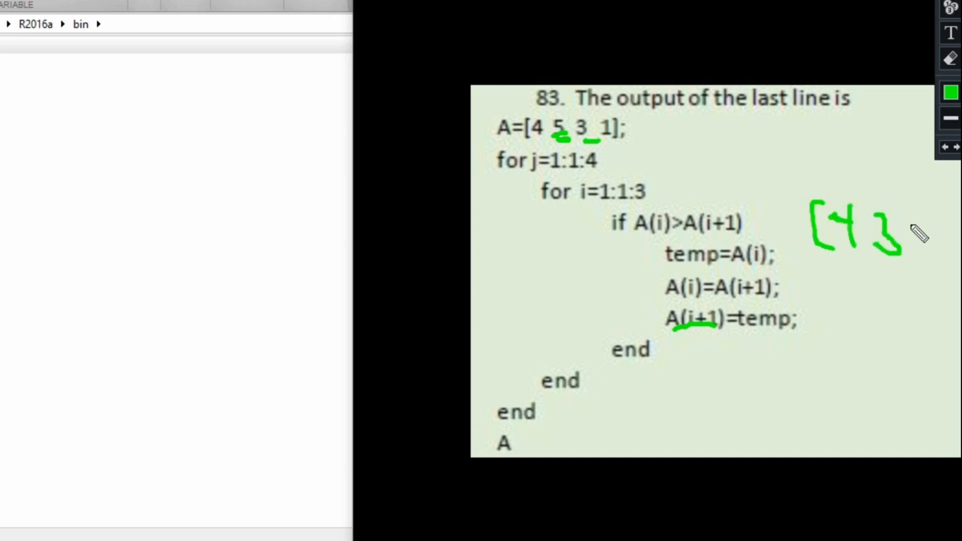
left_click_drag(914, 239, 948, 228)
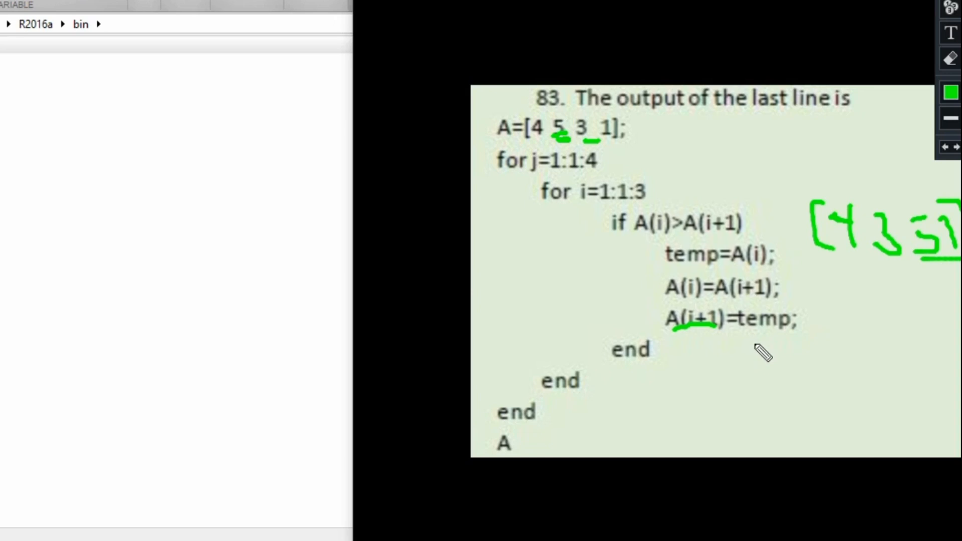
left_click(950, 93)
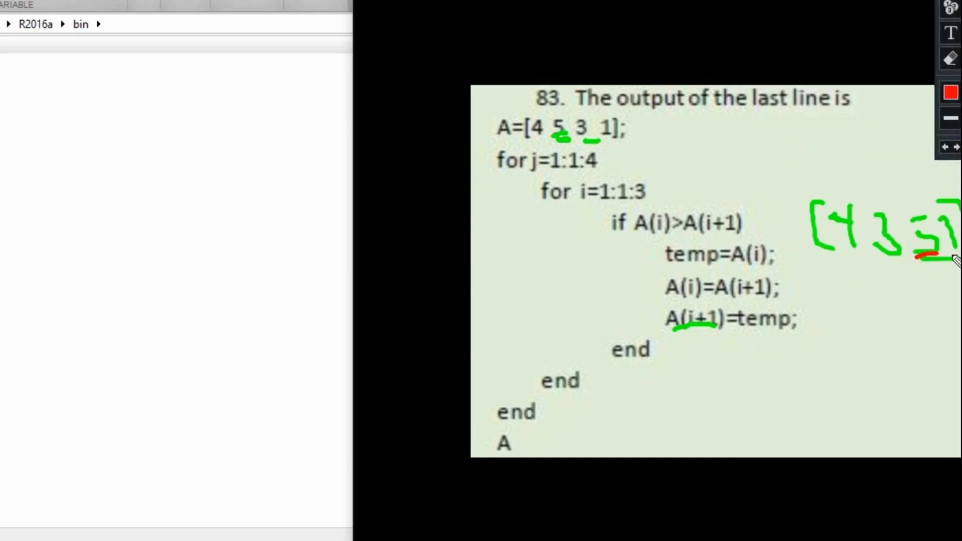
mouse_move(863, 319)
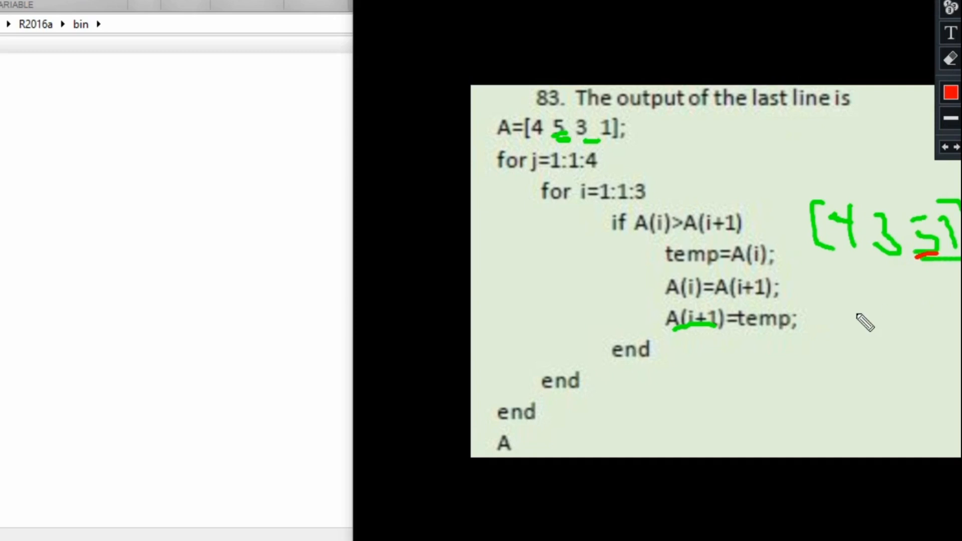
mouse_move(837, 283)
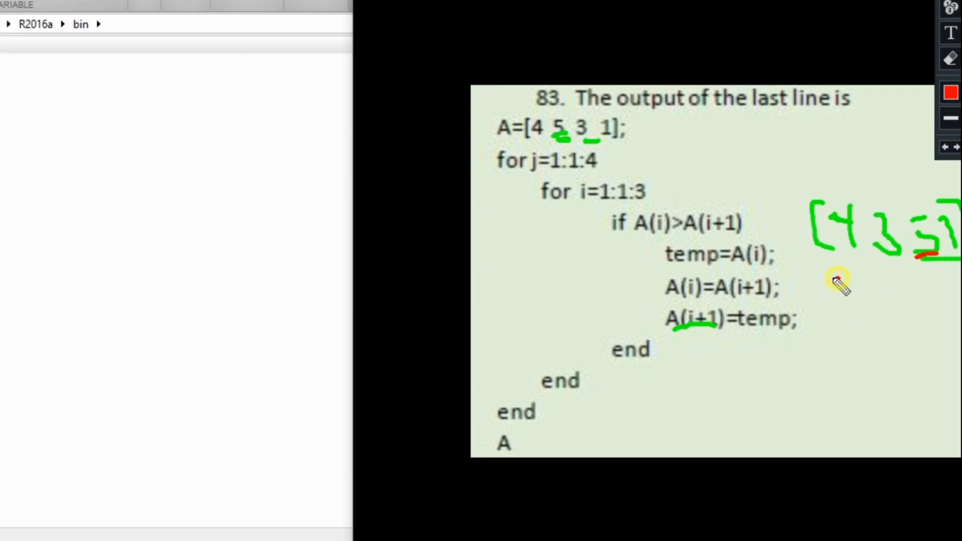
Step: Write the next array state [4 3 1 5 in red beneath the green array
left_click_drag(840, 270, 840, 321)
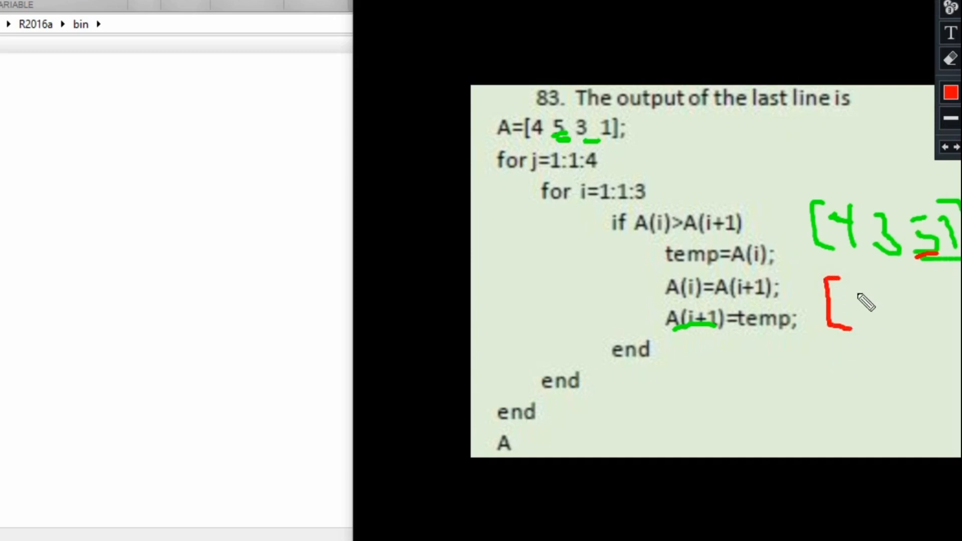
left_click_drag(852, 288, 877, 319)
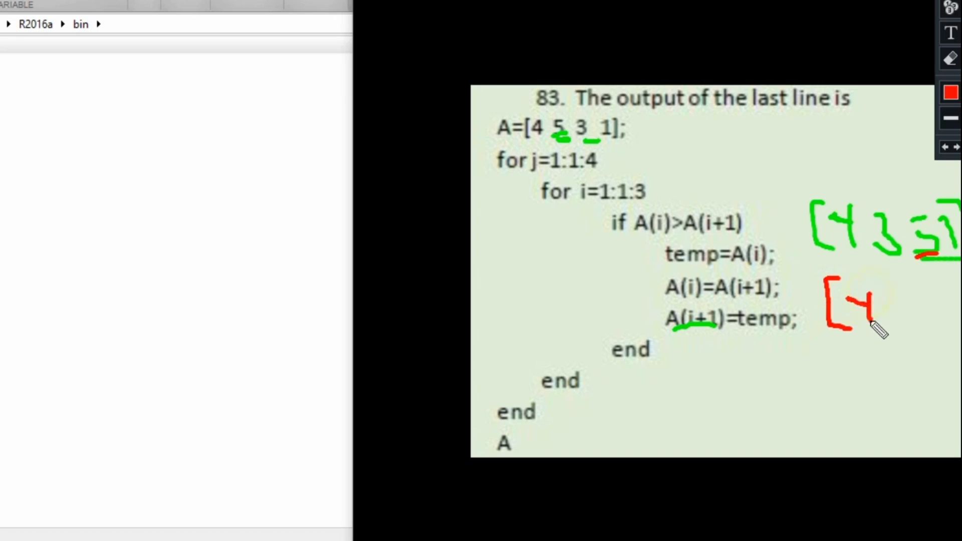
left_click_drag(884, 306, 926, 301)
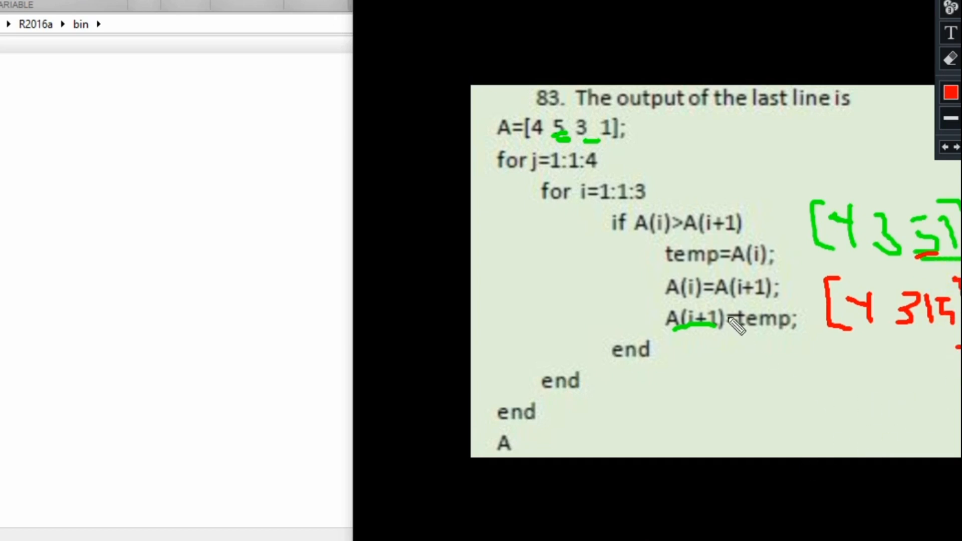
mouse_move(722, 403)
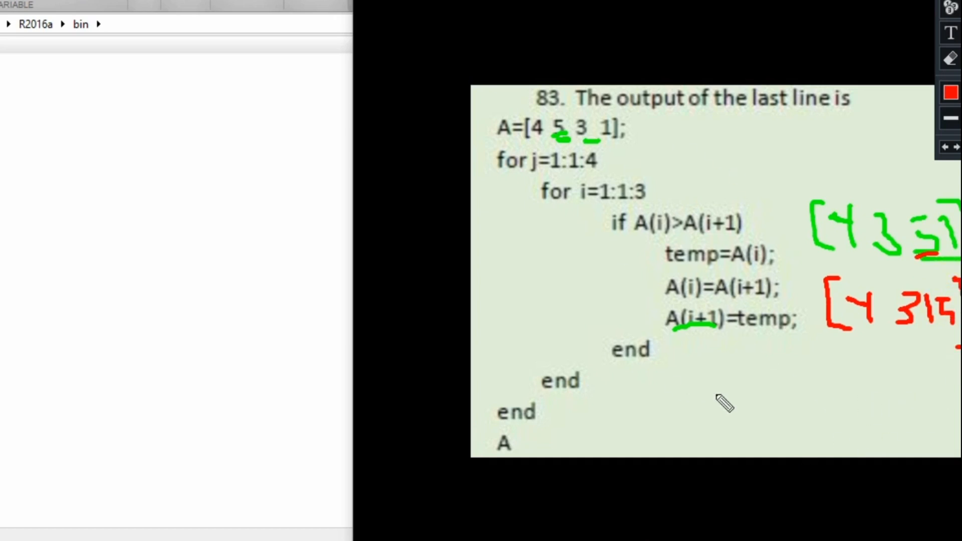